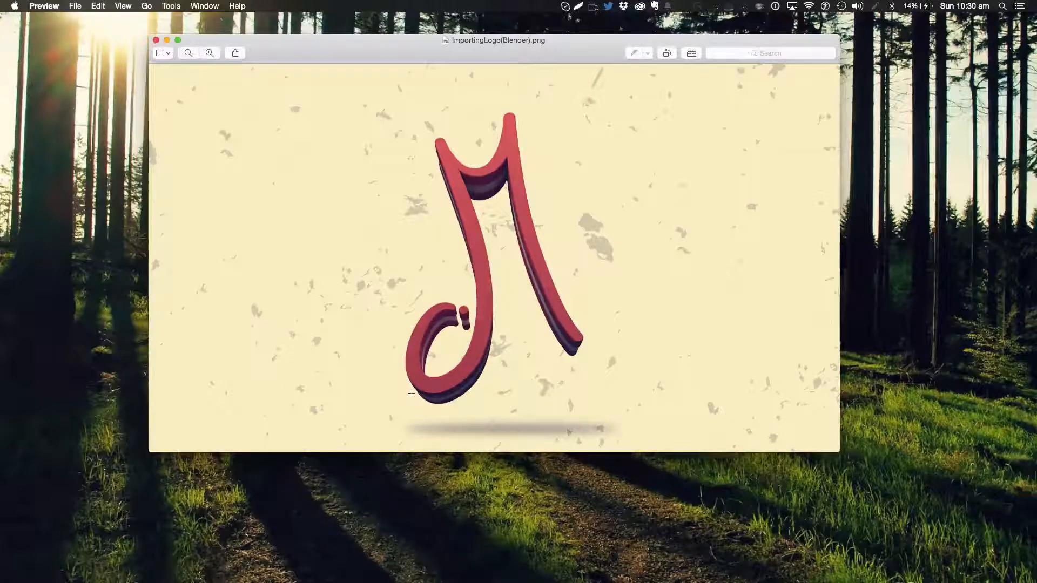
{"action": "mouse_move", "coordinate": [157, 41]}
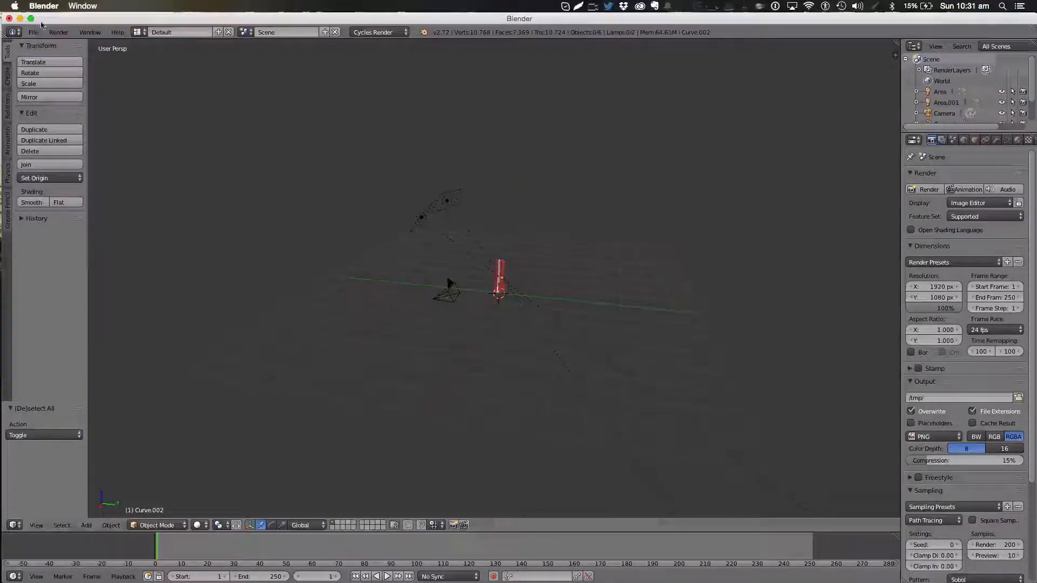
Step: Reload the default start-up scene and import the black transparent logo SVG from Downloads
{"action": "left_click", "coordinate": [33, 32]}
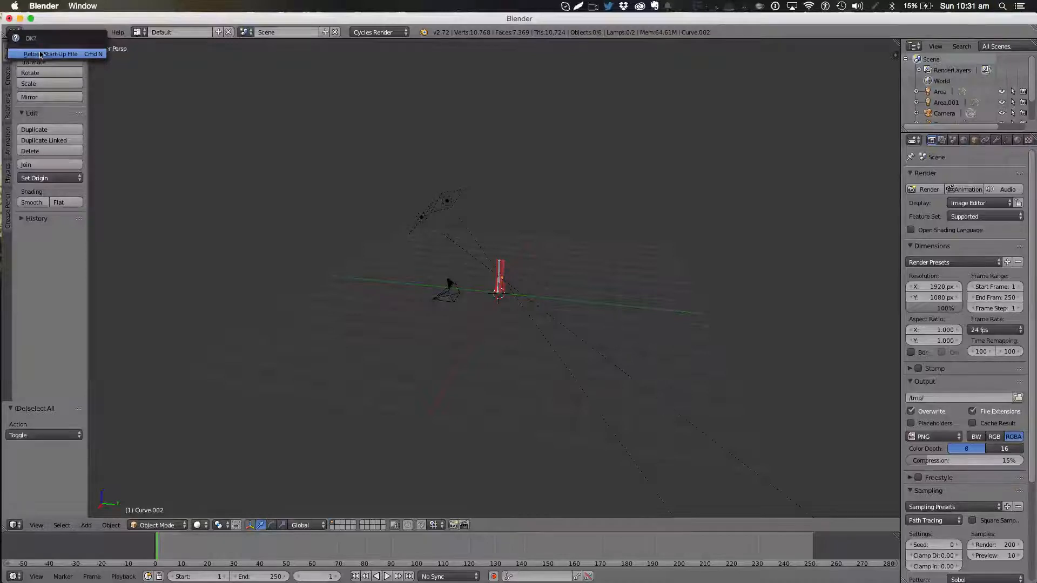
{"action": "left_click", "coordinate": [53, 53]}
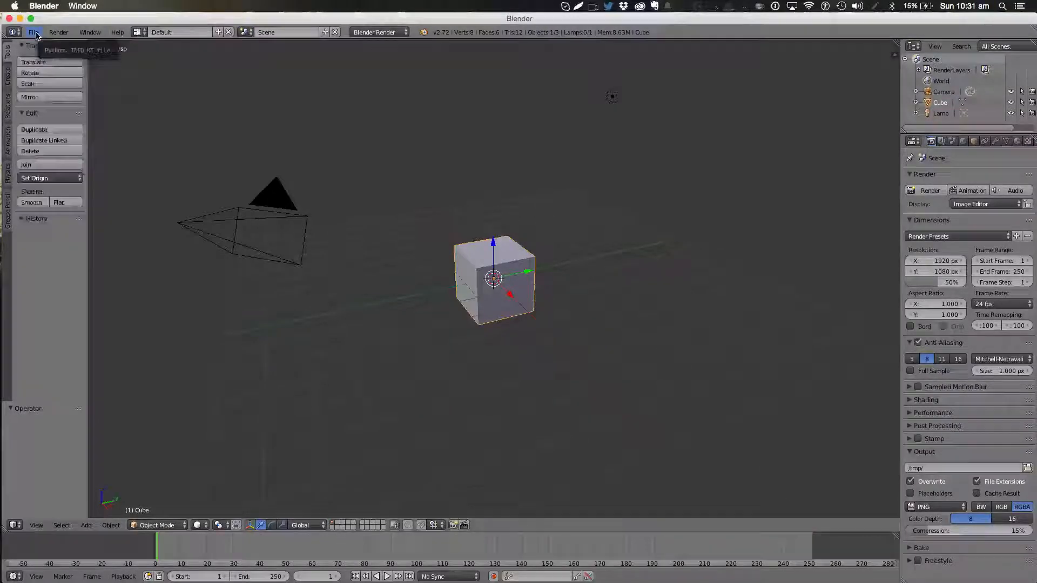
{"action": "left_click", "coordinate": [49, 215]}
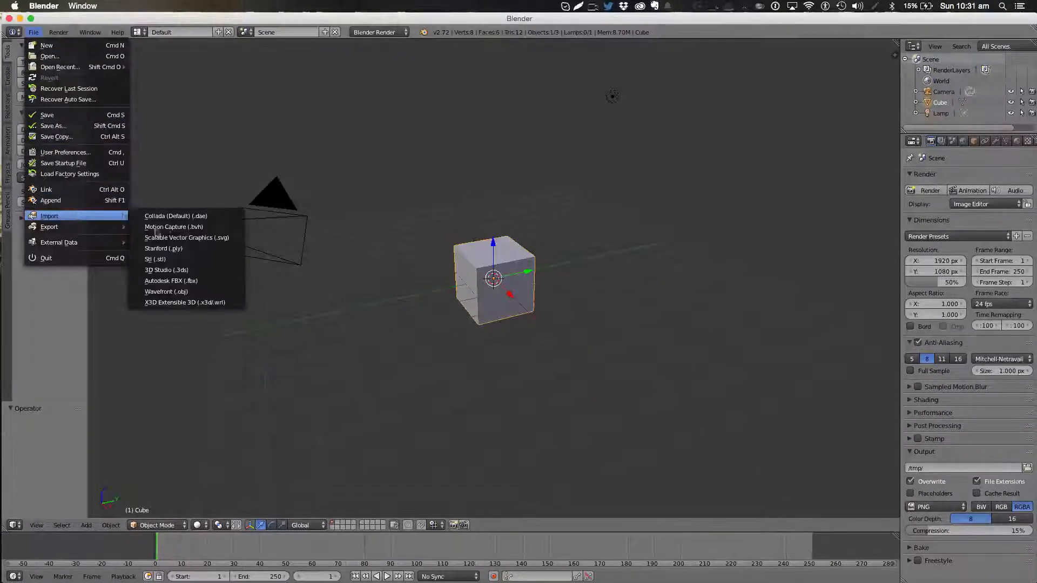
{"action": "mouse_move", "coordinate": [188, 237]}
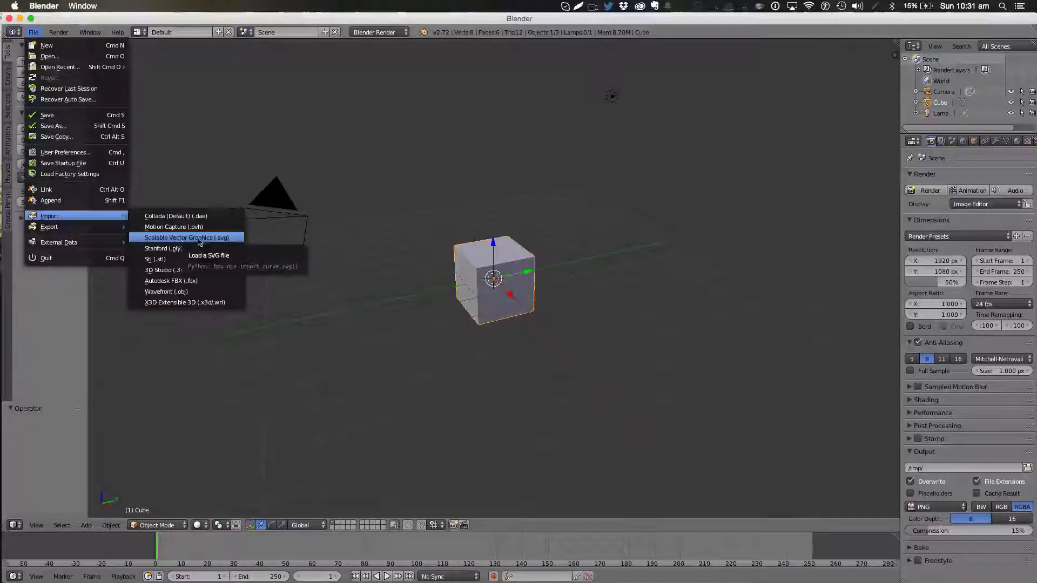
{"action": "left_click", "coordinate": [186, 238]}
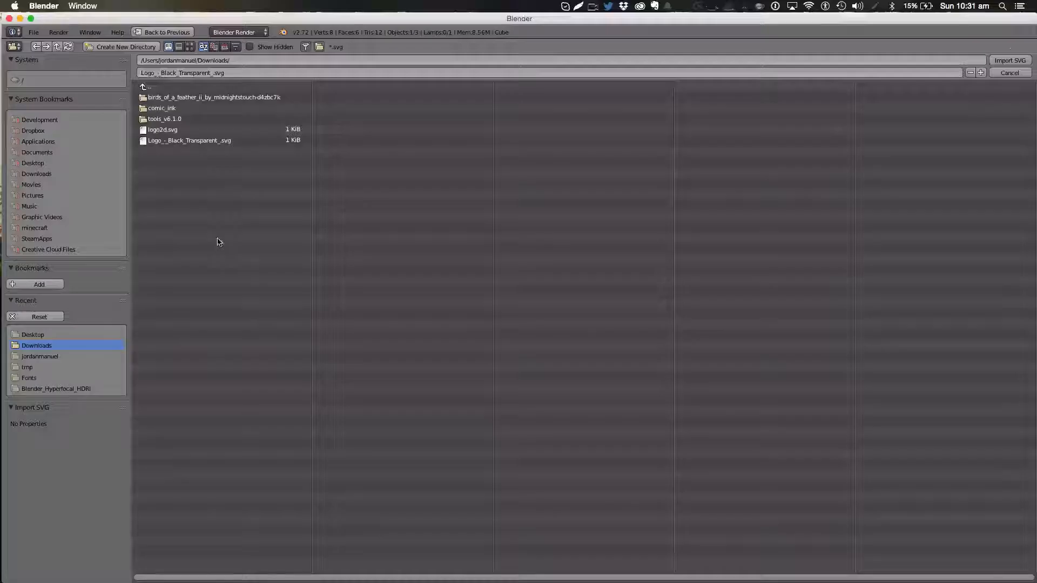
{"action": "left_click", "coordinate": [1009, 60]}
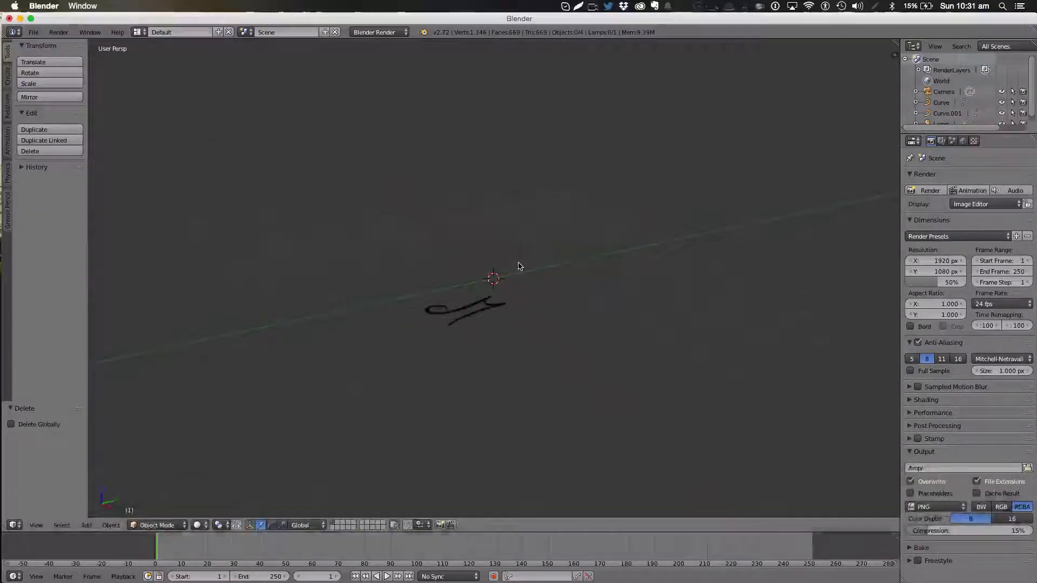
Step: Select the stray extra imported Curve object and delete it
{"action": "left_click", "coordinate": [463, 324]}
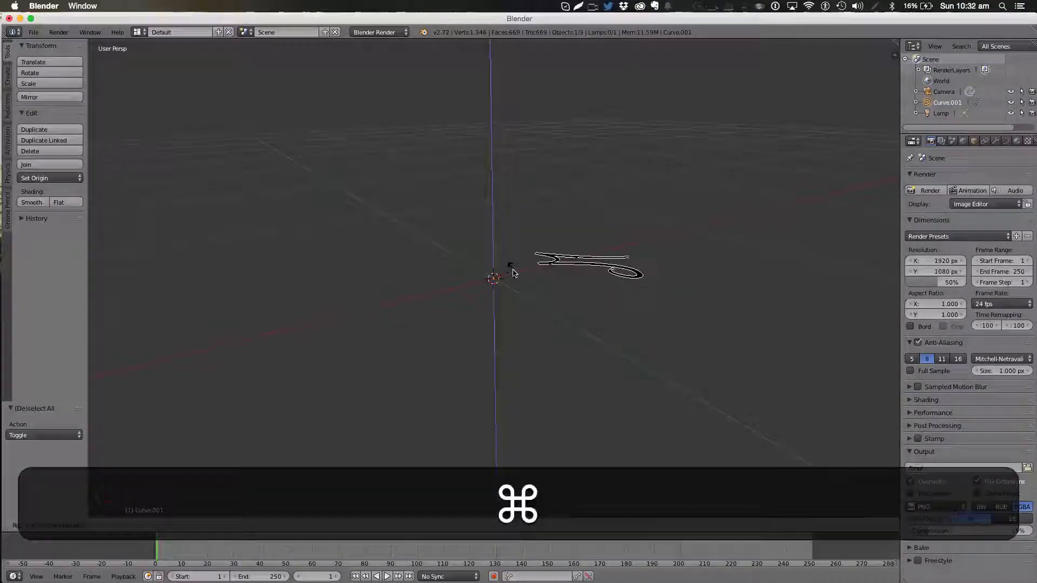
Step: Scale the M logo up about 2.3 times and switch to top view
{"action": "key", "text": "cmd+a"}
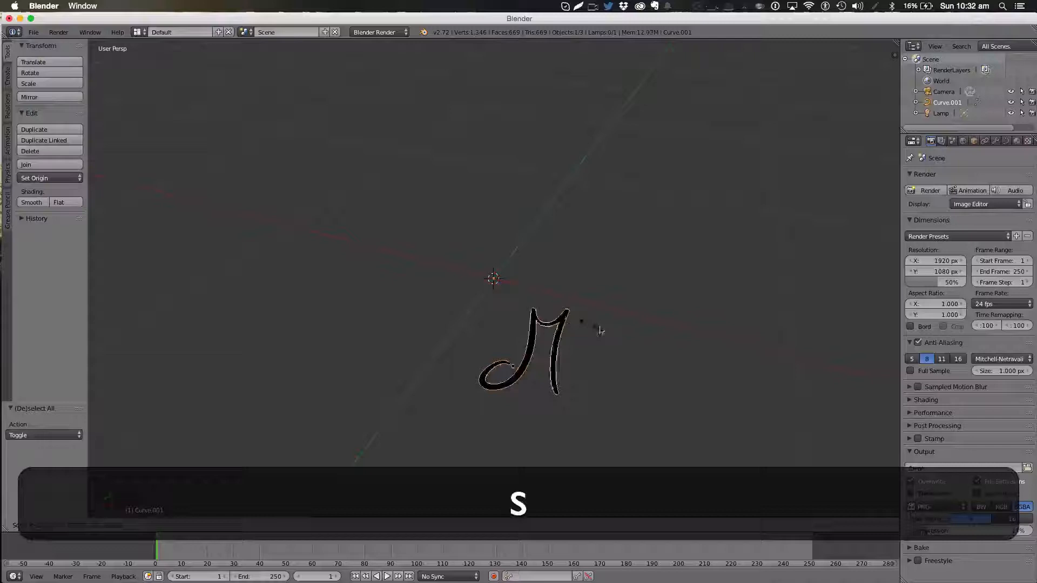
{"action": "key", "text": "s"}
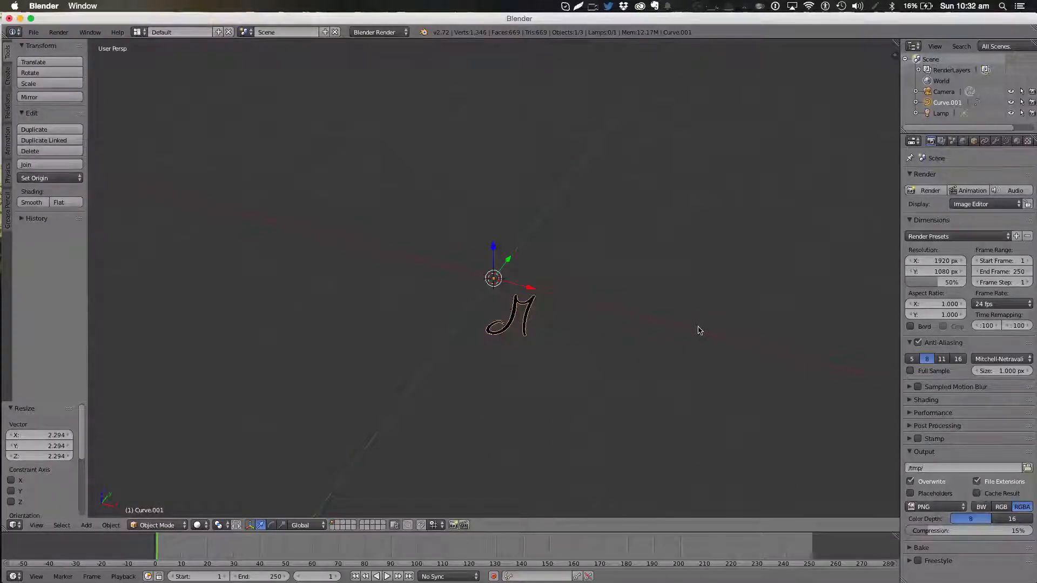
{"action": "key", "text": "7"}
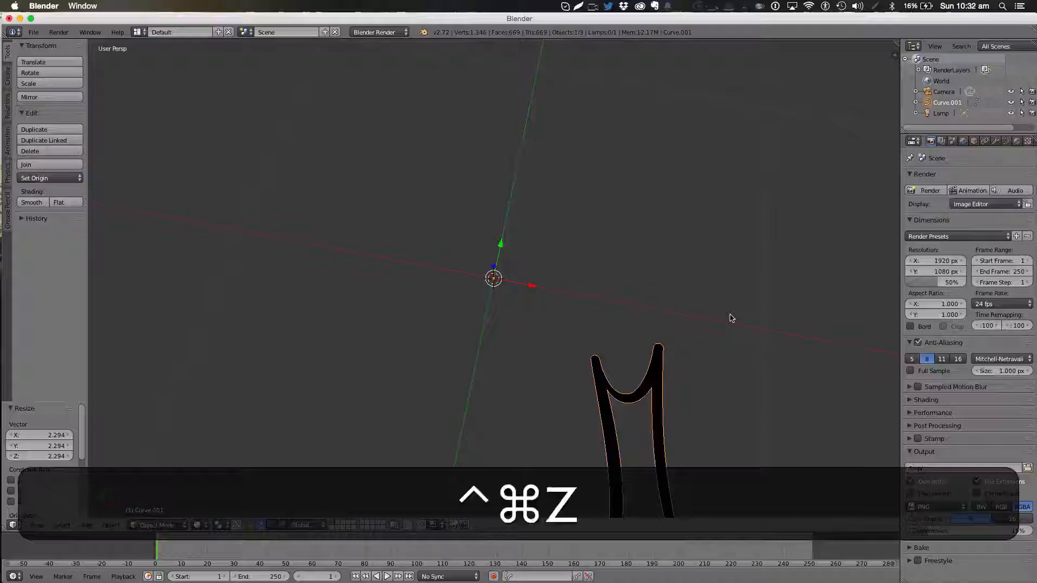
{"action": "key", "text": "7"}
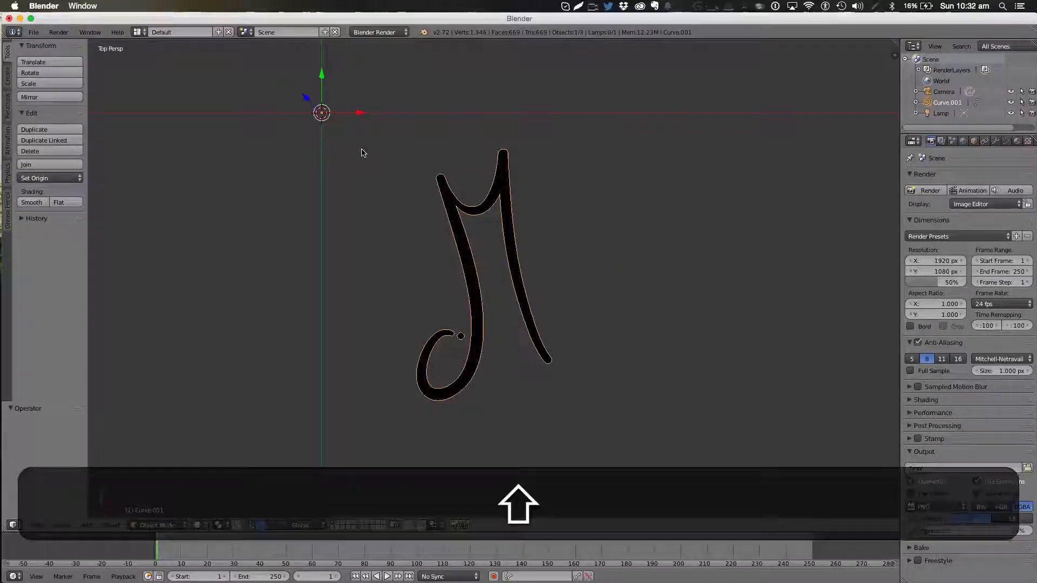
Step: Snap the 3D cursor to the logo's points and set the origin there
{"action": "key", "text": "Tab"}
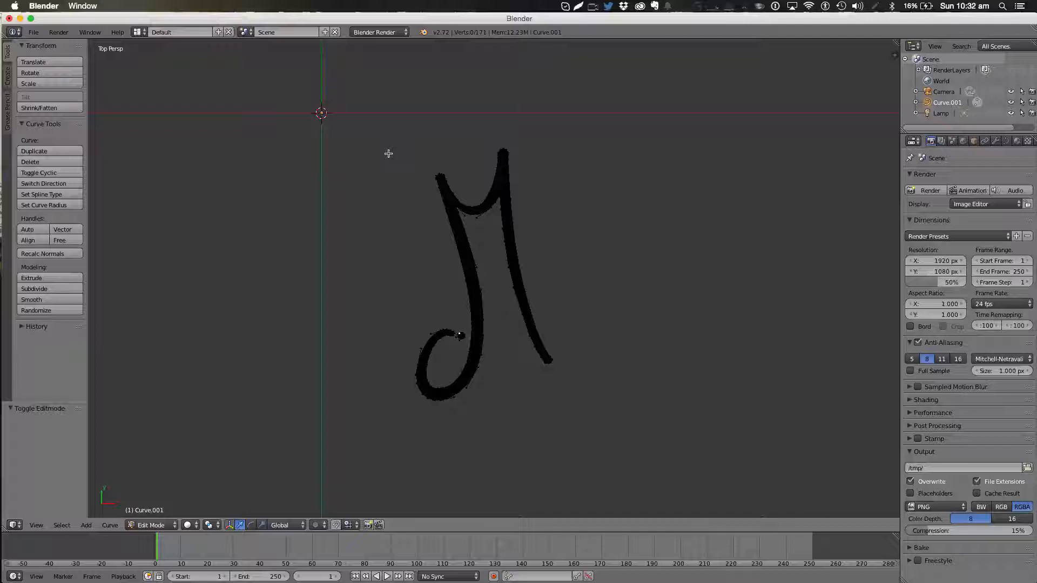
{"action": "key", "text": "a"}
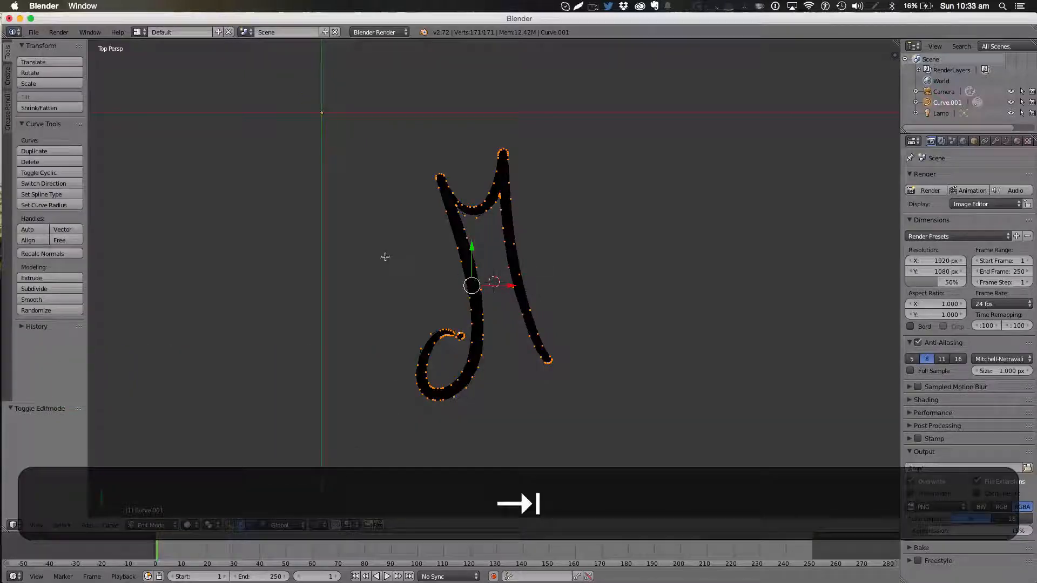
{"action": "key", "text": "shift+s"}
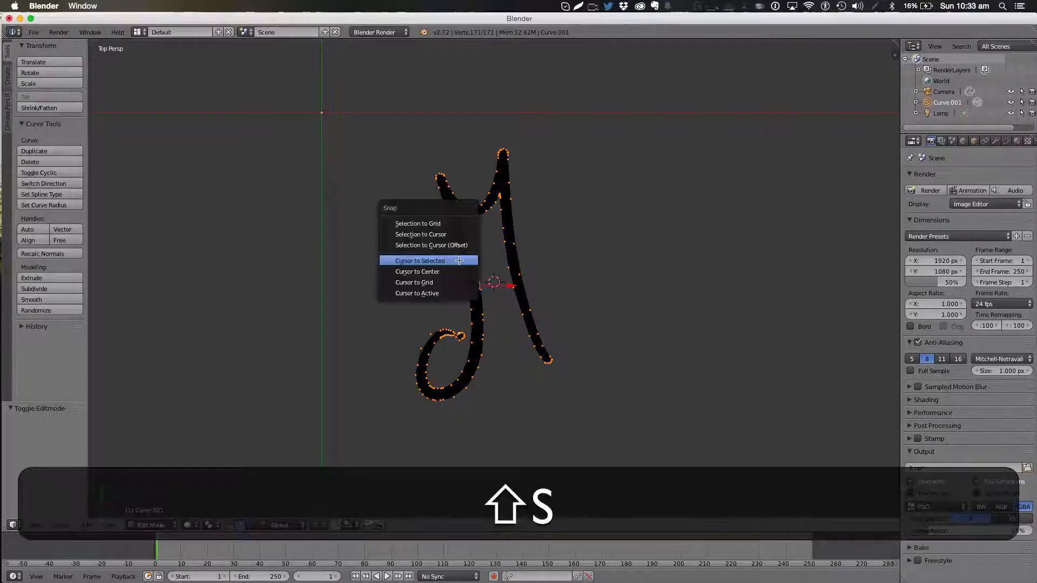
{"action": "left_click", "coordinate": [420, 260]}
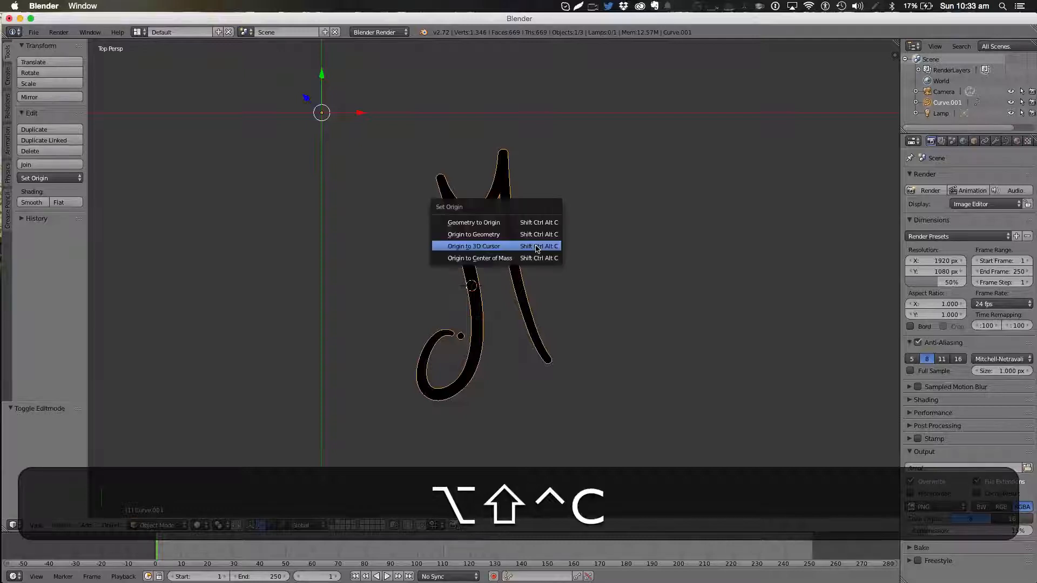
{"action": "mouse_move", "coordinate": [474, 246]}
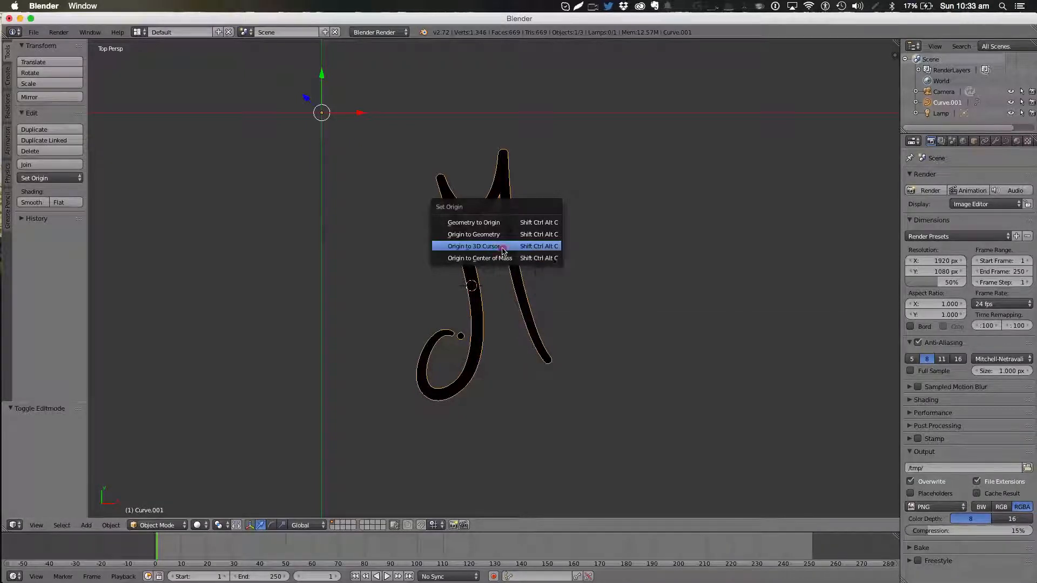
{"action": "left_click", "coordinate": [474, 246]}
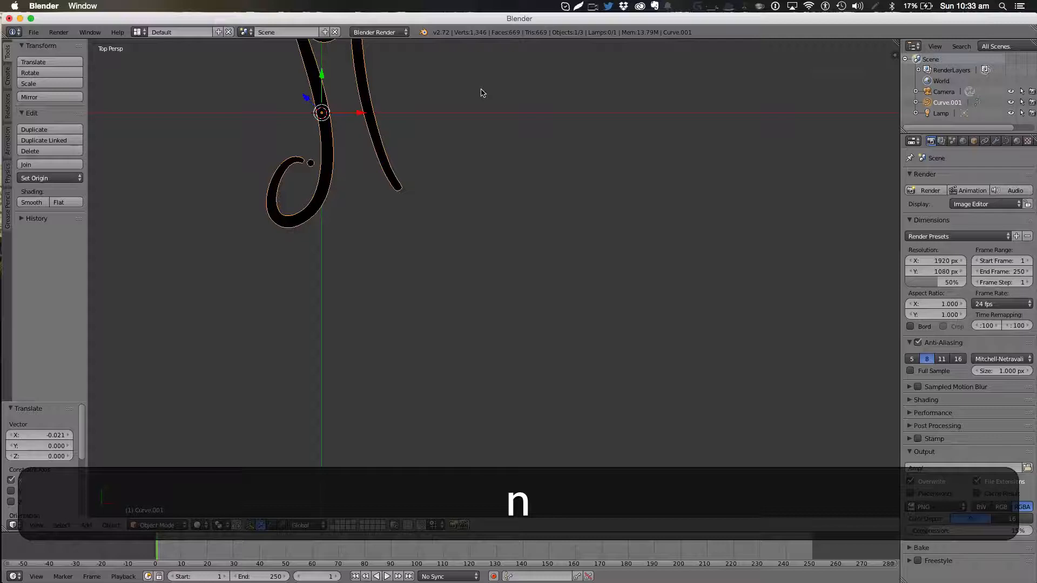
Step: Rotate the M logo nearly a full turn at world centre, then restore perspective view
{"action": "key", "text": "s"}
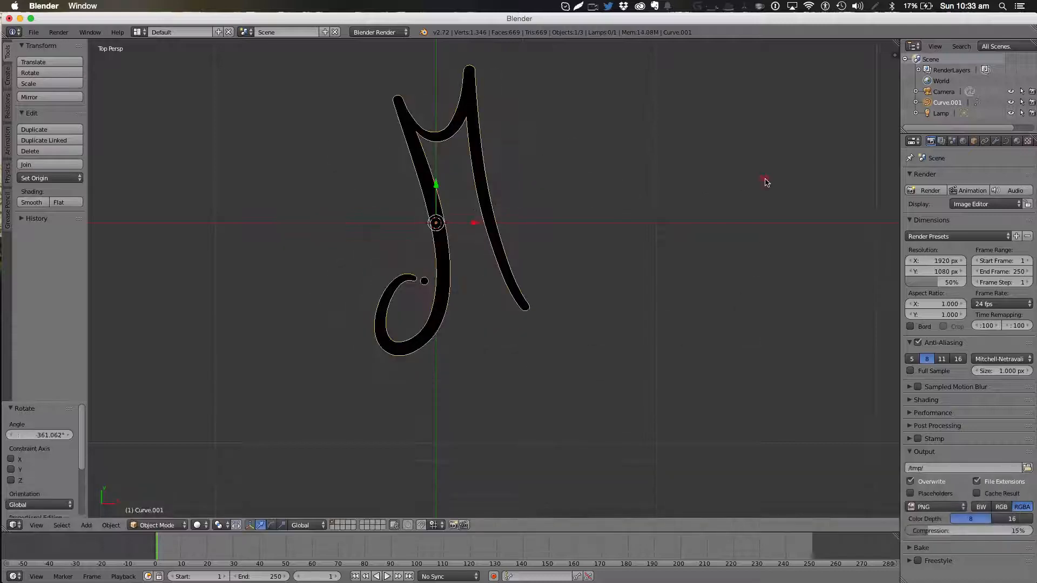
{"action": "key", "text": "cmd+z"}
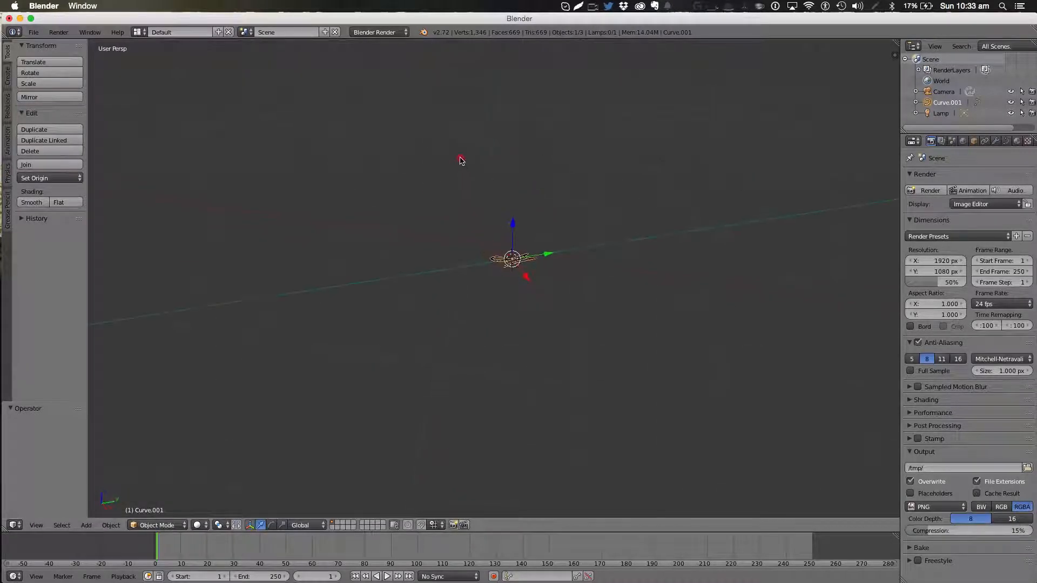
Step: Undo the logo's upward move, set Extrude to 0.019, and choose the Cycles engine
{"action": "key", "text": "7"}
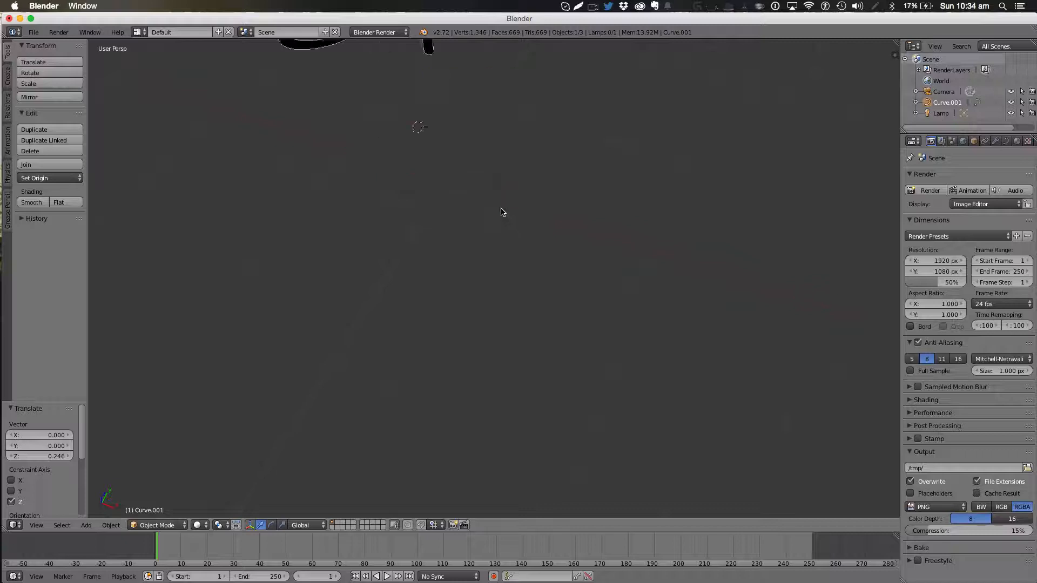
{"action": "key", "text": "cmd+z"}
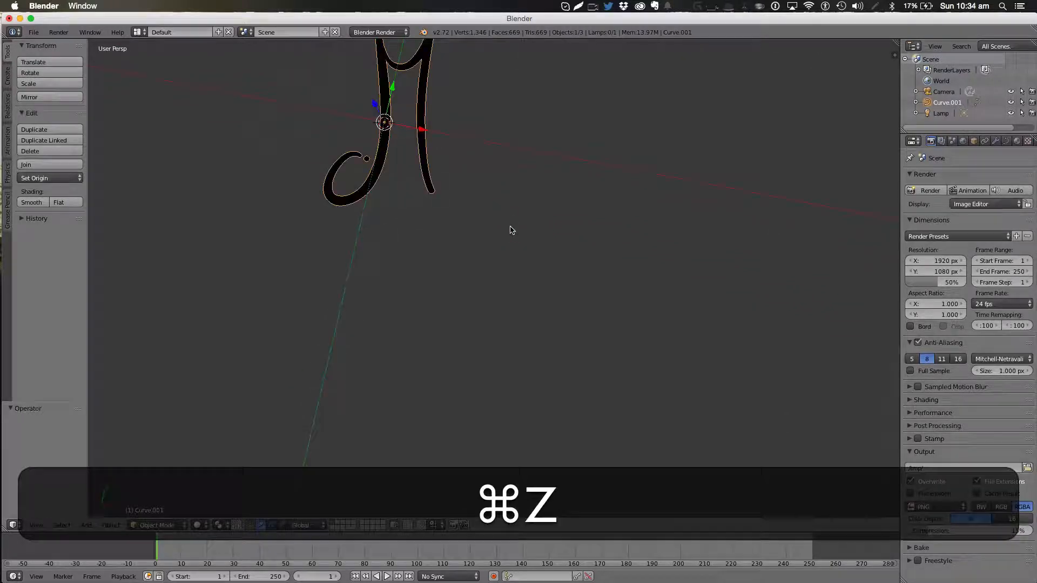
{"action": "key", "text": "cmd+z"}
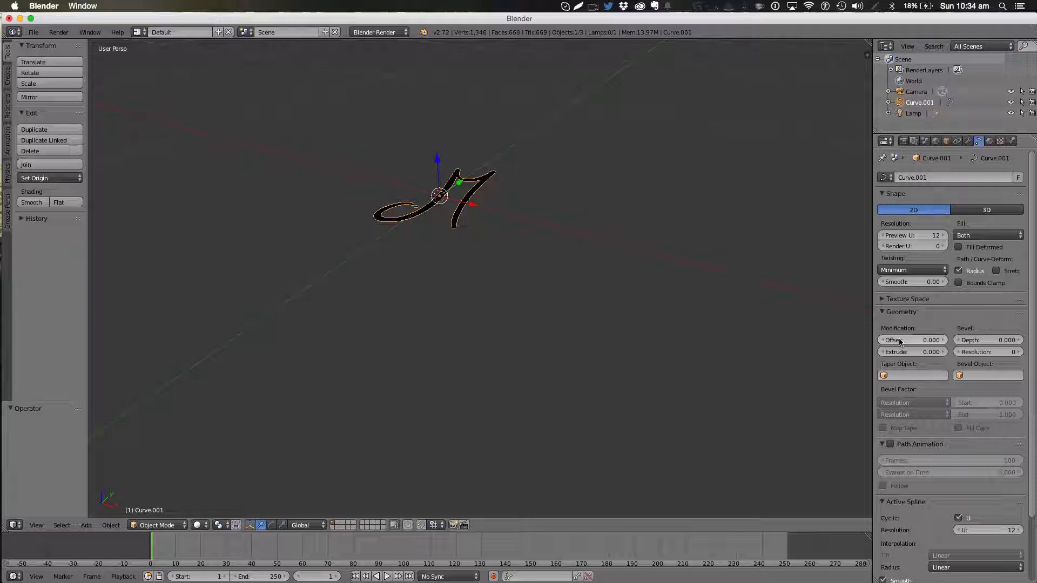
{"action": "left_click_drag", "start_coordinate": [913, 352], "coordinate": [939, 351]}
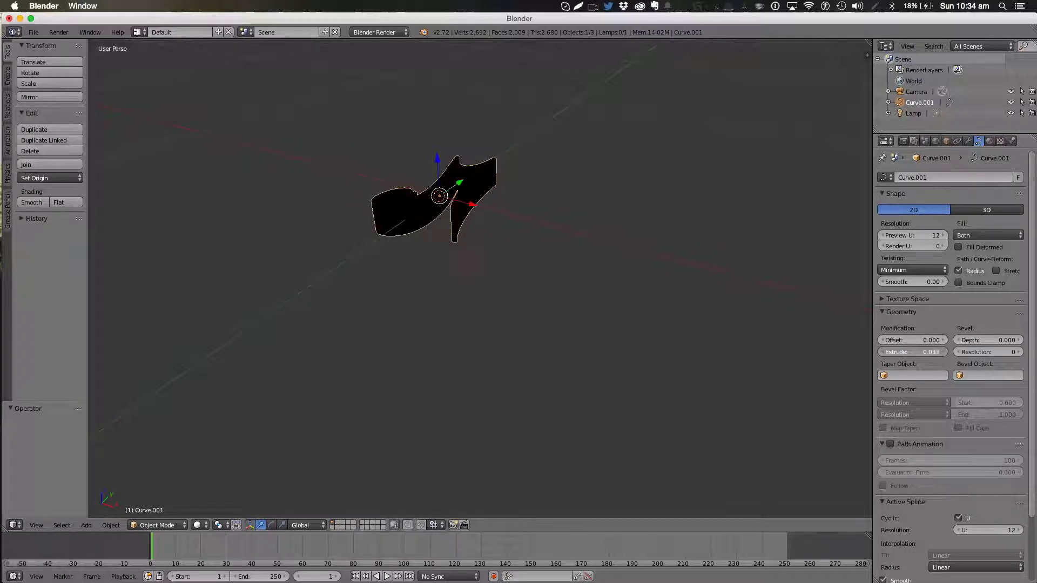
{"action": "left_click_drag", "start_coordinate": [933, 351], "coordinate": [899, 351]}
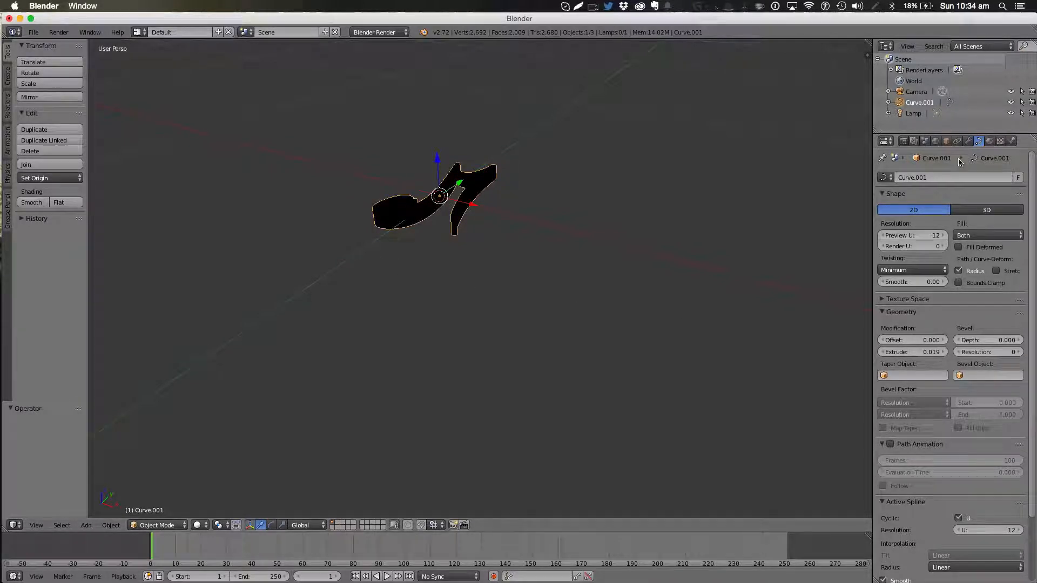
{"action": "left_click", "coordinate": [989, 141]}
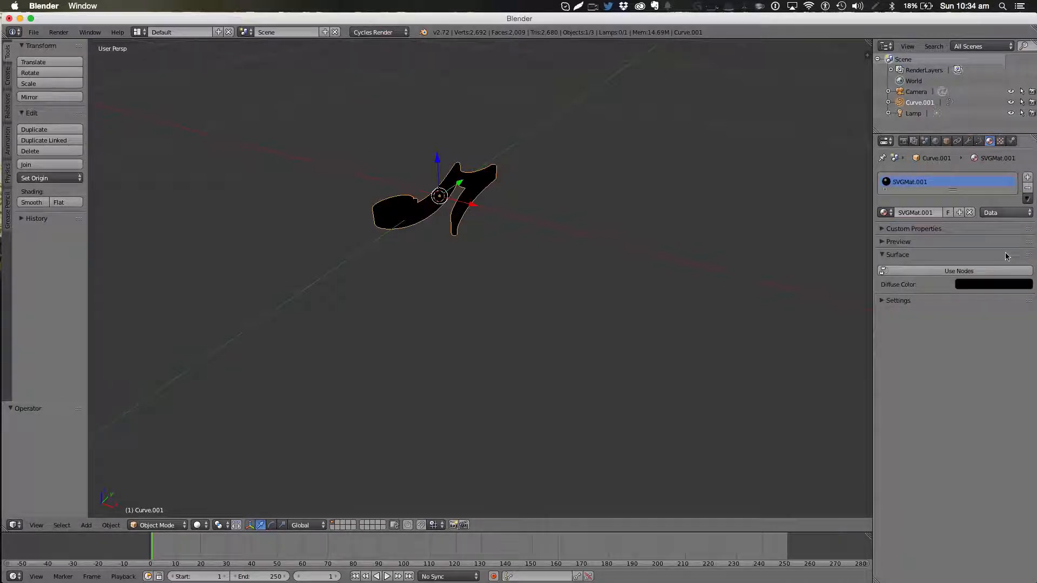
Step: Back in the curve's Geometry settings, set the logo's Extrude to 0.009
{"action": "left_click", "coordinate": [992, 284]}
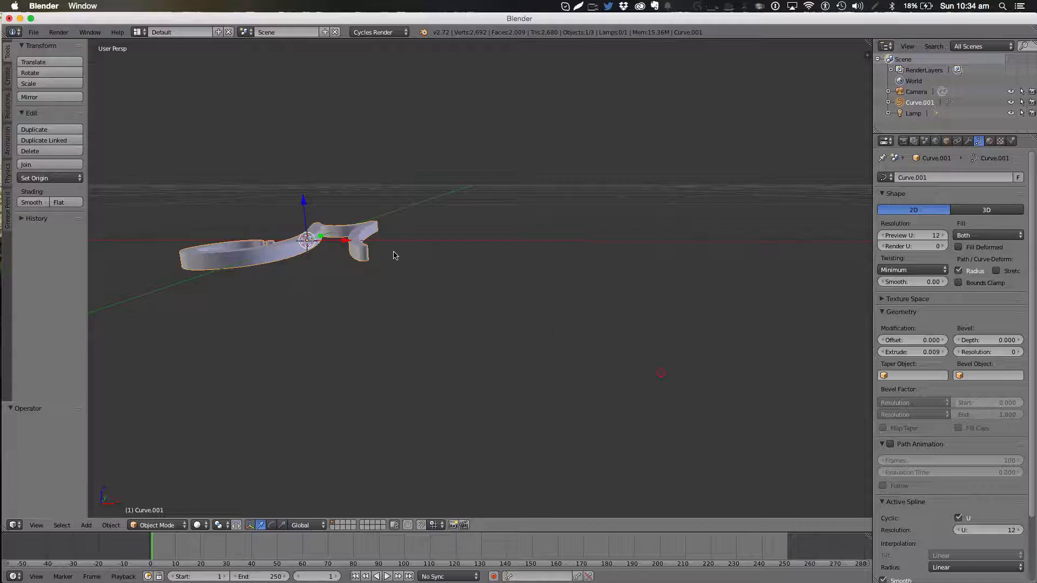
Step: Zoom in on the logo, set Bevel Depth to 0.001, and raise it 0.246
{"action": "left_click_drag", "start_coordinate": [393, 256], "coordinate": [337, 298]}
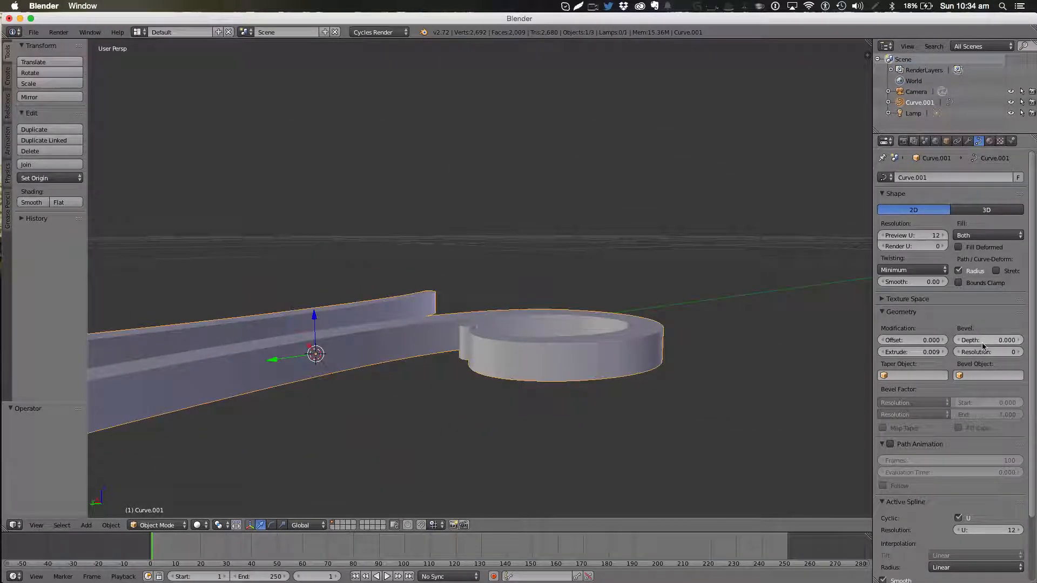
{"action": "left_click", "coordinate": [985, 340]}
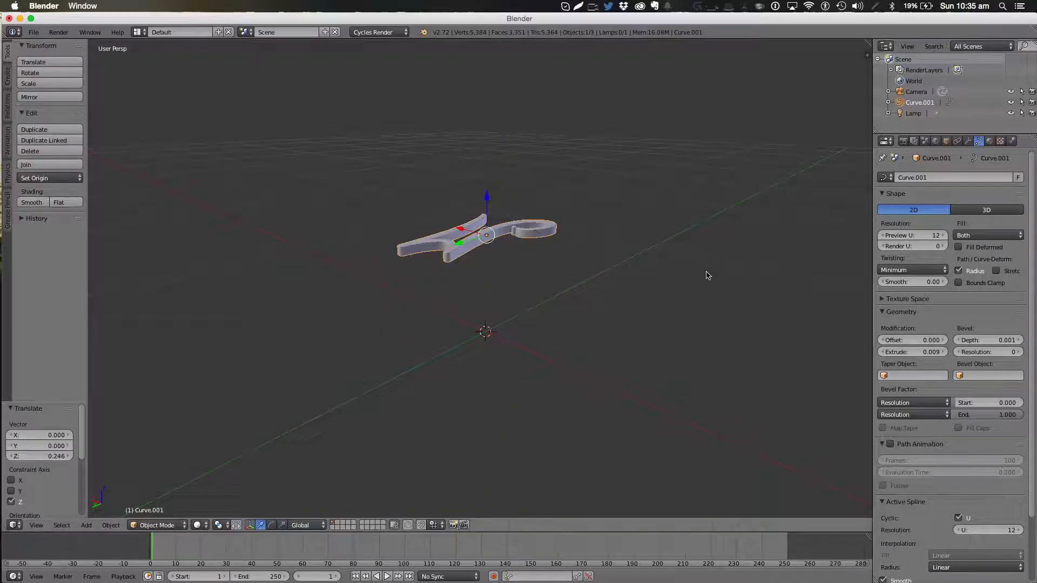
Step: Set the logo material's Diffuse BSDF colour to lime green and rotate it 90° upright
{"action": "left_click", "coordinate": [990, 141]}
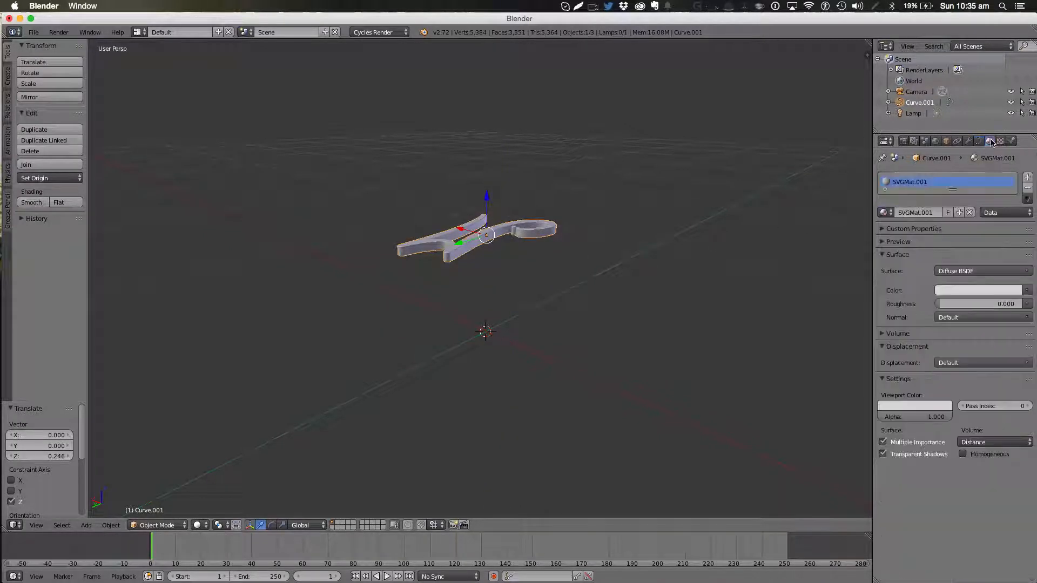
{"action": "left_click", "coordinate": [981, 289]}
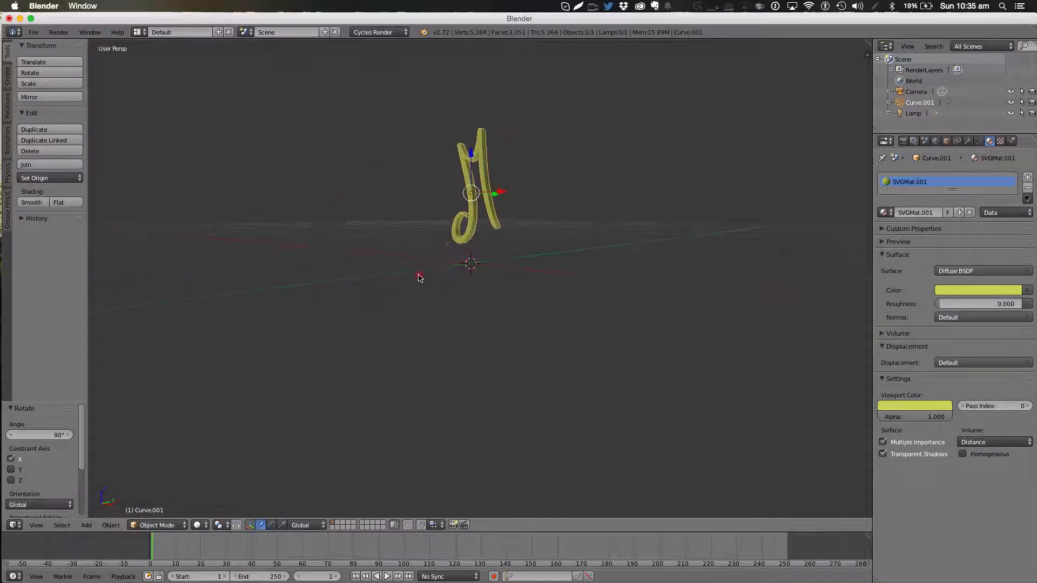
Step: From right side view, duplicate the logo into three copies and add a new material
{"action": "key", "text": "3"}
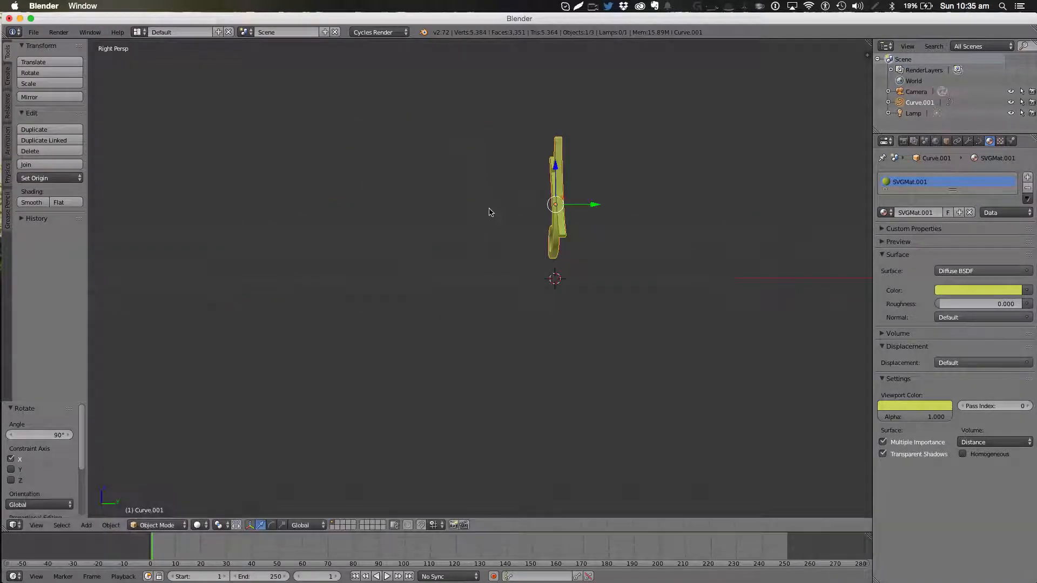
{"action": "key", "text": "shift+d"}
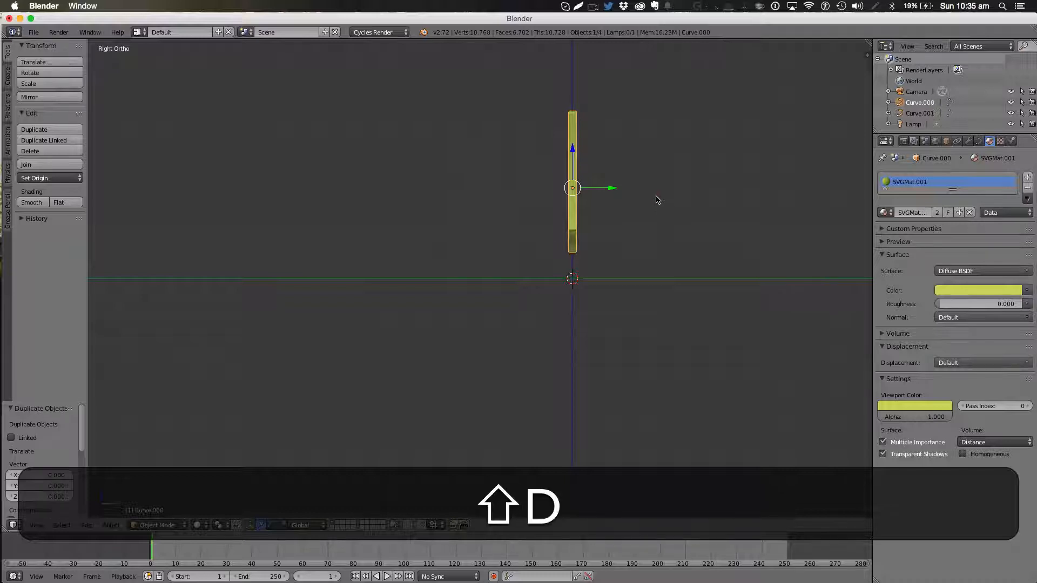
{"action": "key", "text": "shift+d"}
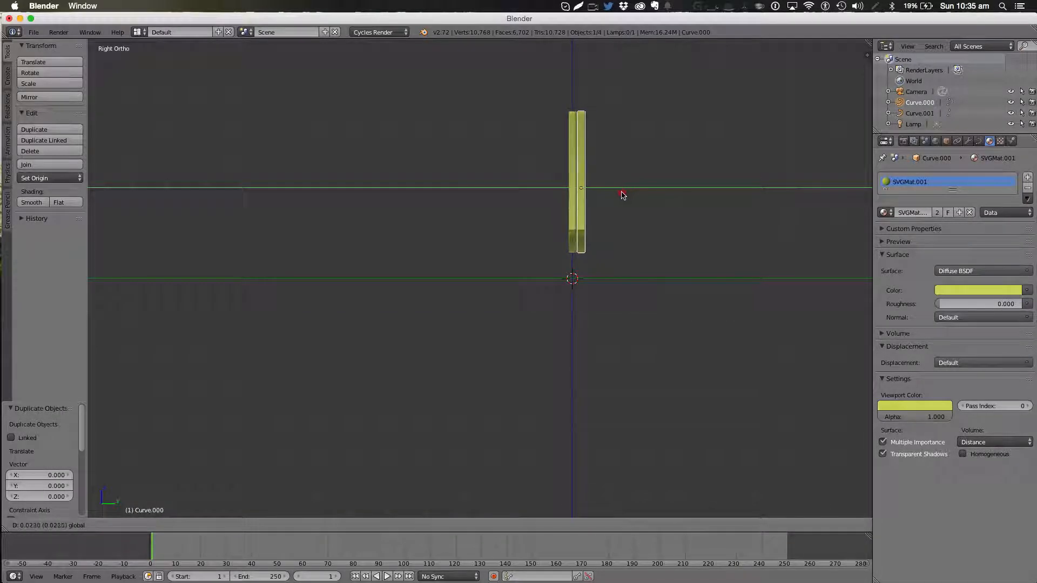
{"action": "key", "text": "shift+d"}
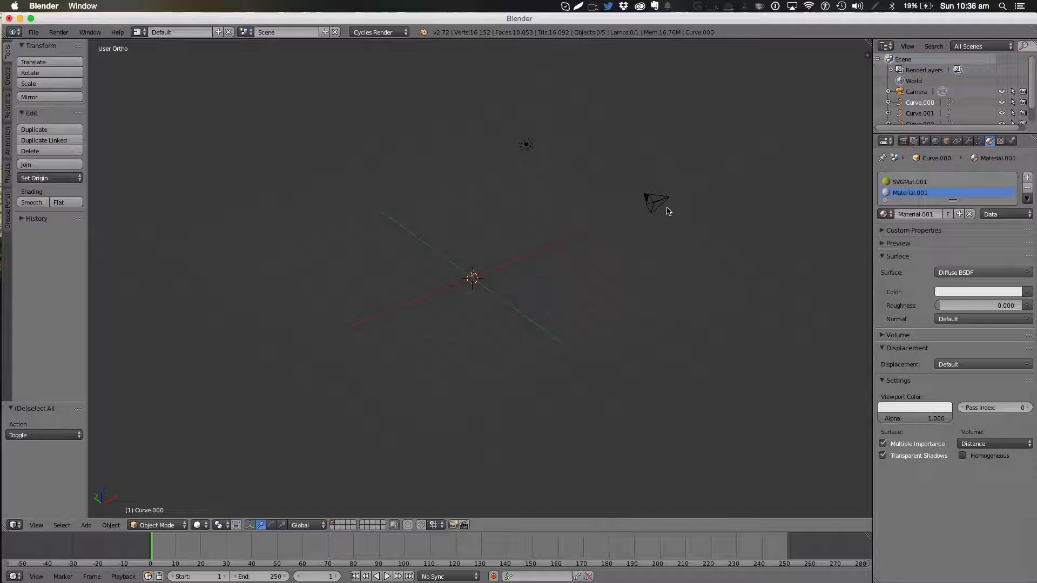
Step: Delete the original camera, add a new camera, and set it as active camera
{"action": "key", "text": "0"}
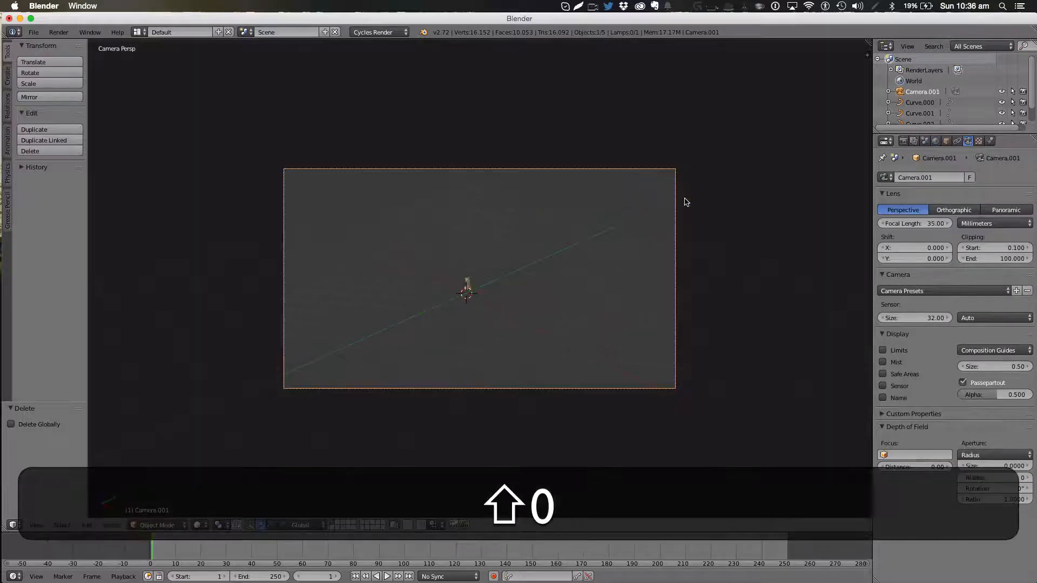
{"action": "key", "text": "s"}
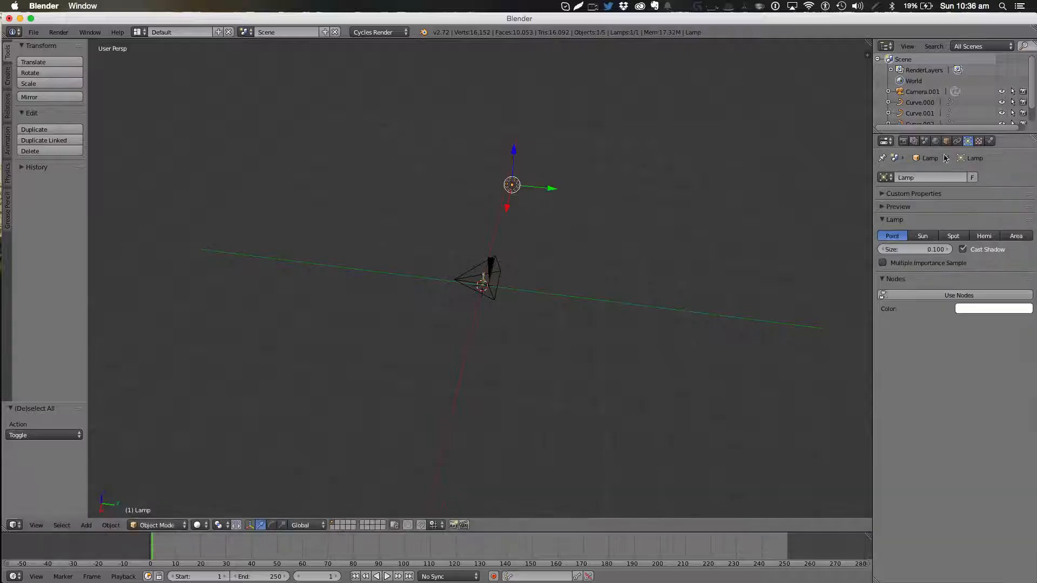
Step: Make the lamp a square area light of size 0.3 using nodes, strength 100
{"action": "left_click", "coordinate": [1016, 236]}
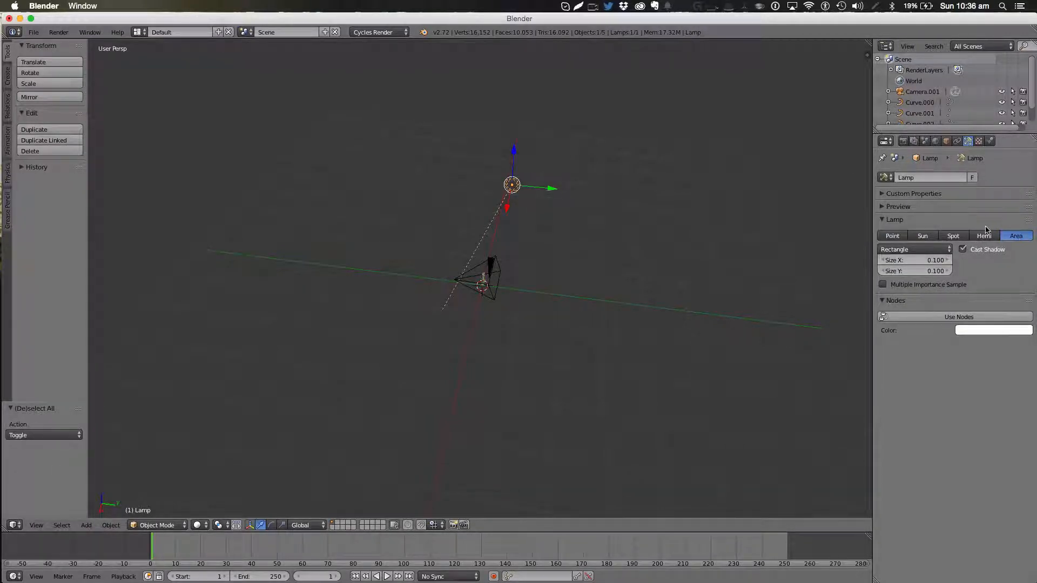
{"action": "left_click", "coordinate": [914, 250]}
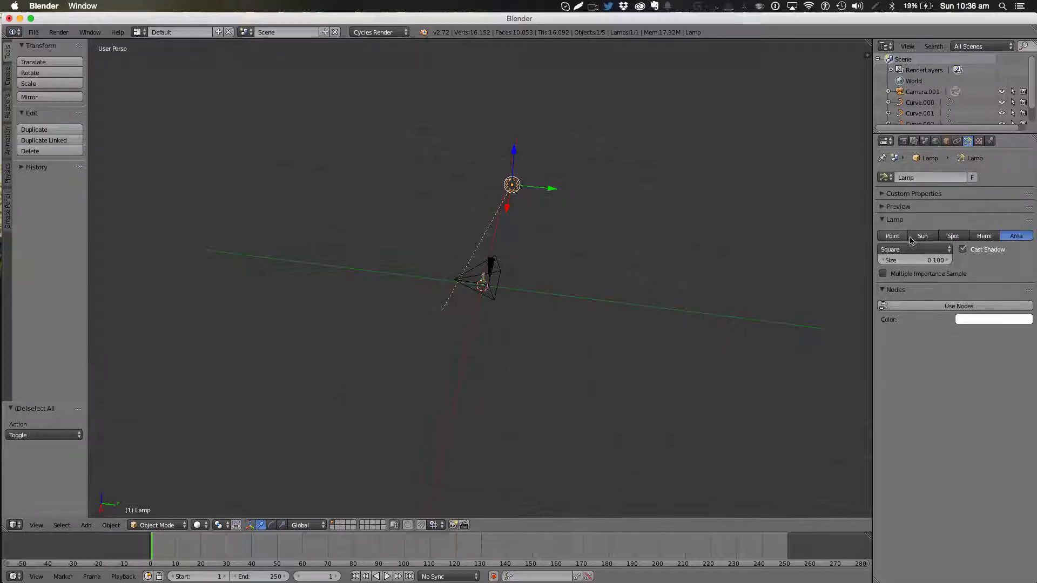
{"action": "left_click_drag", "start_coordinate": [913, 260], "coordinate": [939, 260]}
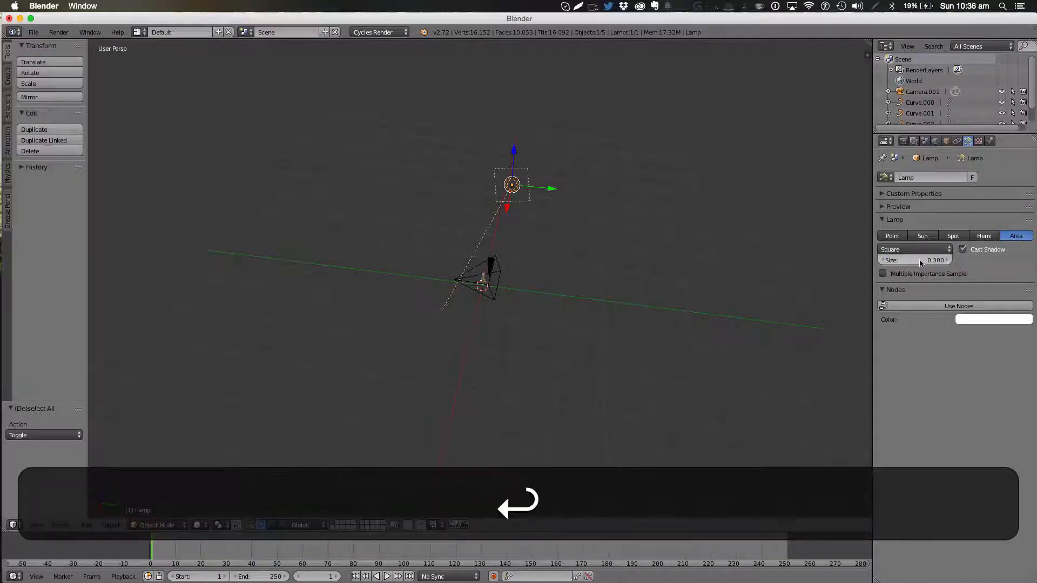
{"action": "left_click", "coordinate": [959, 306]}
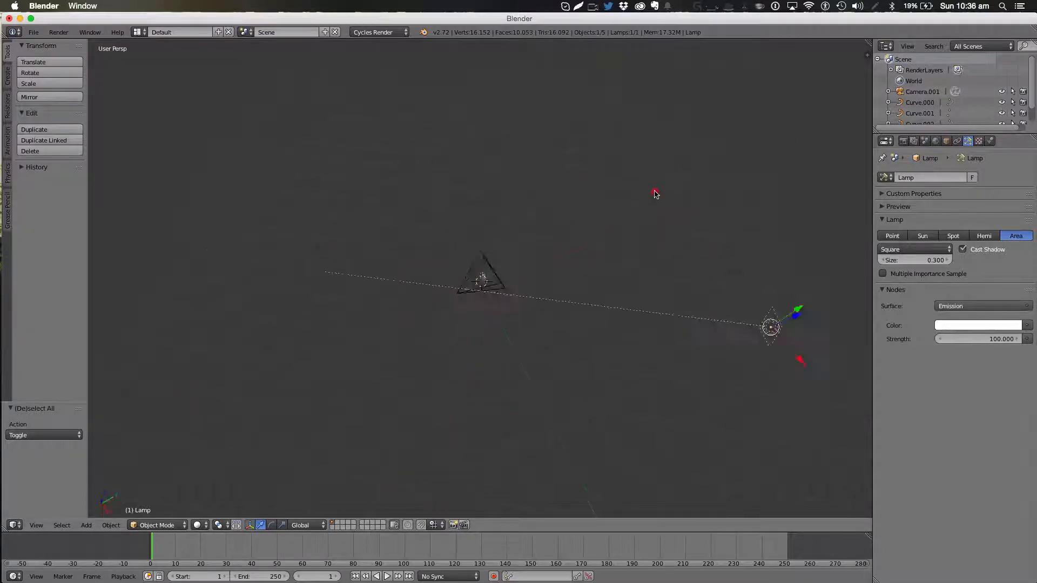
Step: Move the area light along Y in Top view, then return to the camera view
{"action": "key", "text": "7"}
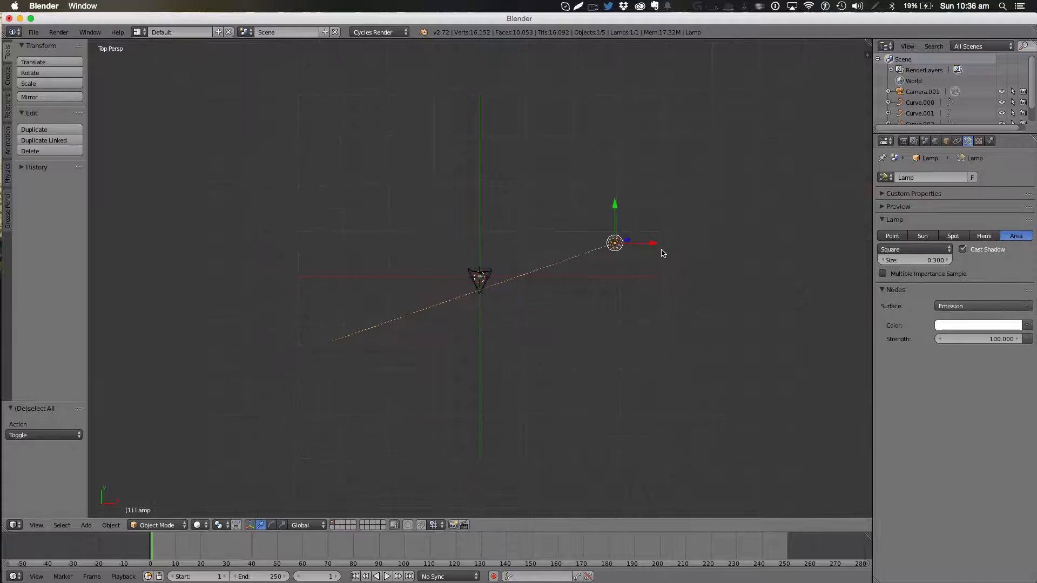
{"action": "key", "text": "g"}
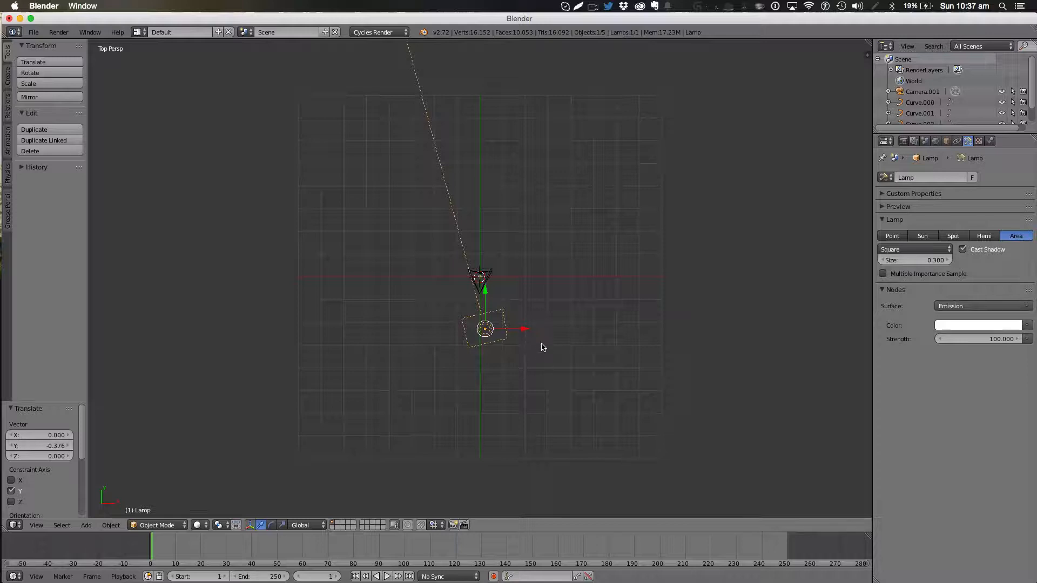
{"action": "key", "text": "shift+d"}
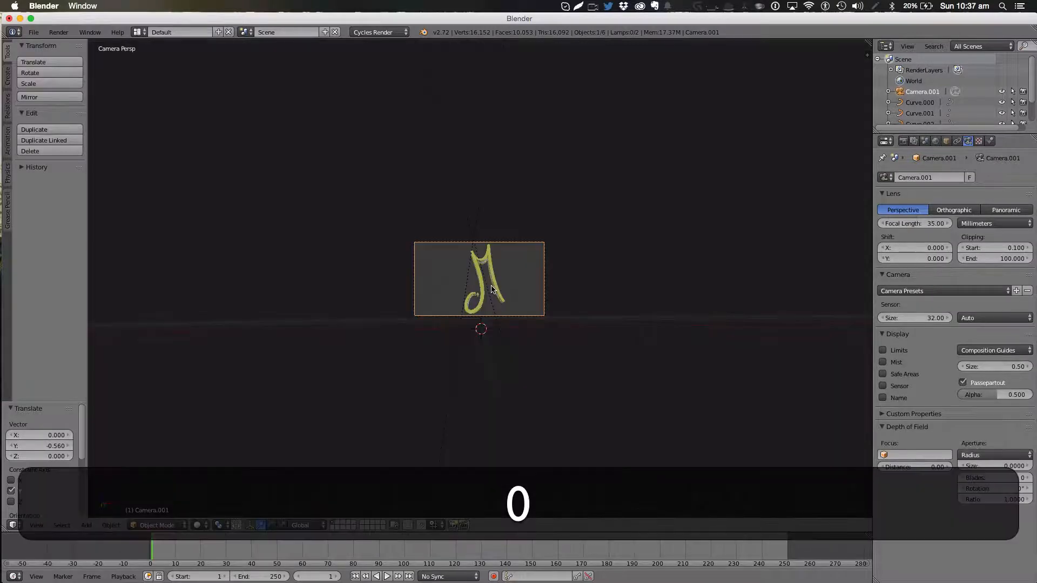
Step: Show the render settings for 1920×1080 output and expand the Sampling panel
{"action": "left_click", "coordinate": [884, 141]}
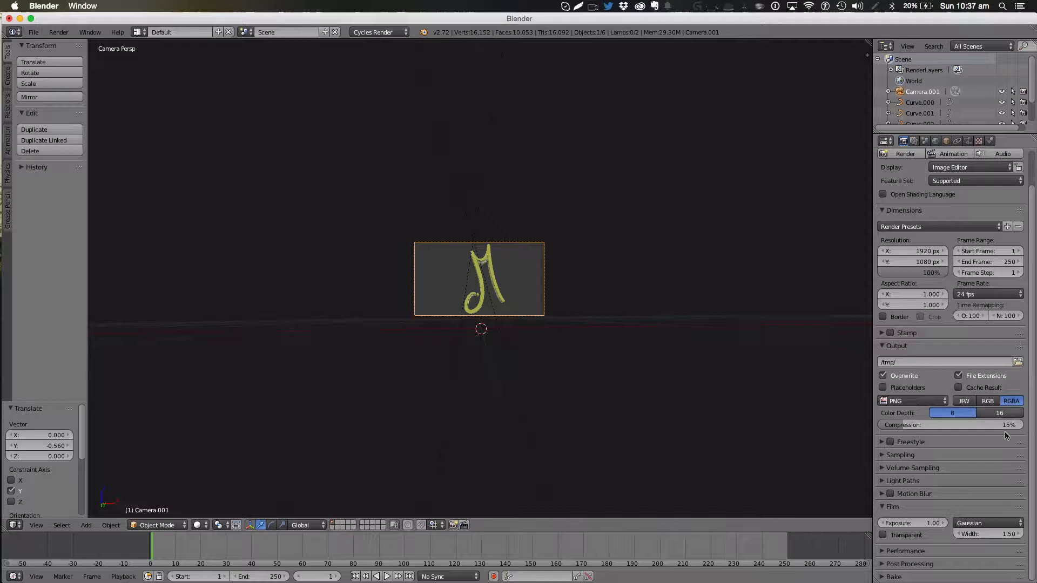
{"action": "left_click", "coordinate": [900, 454]}
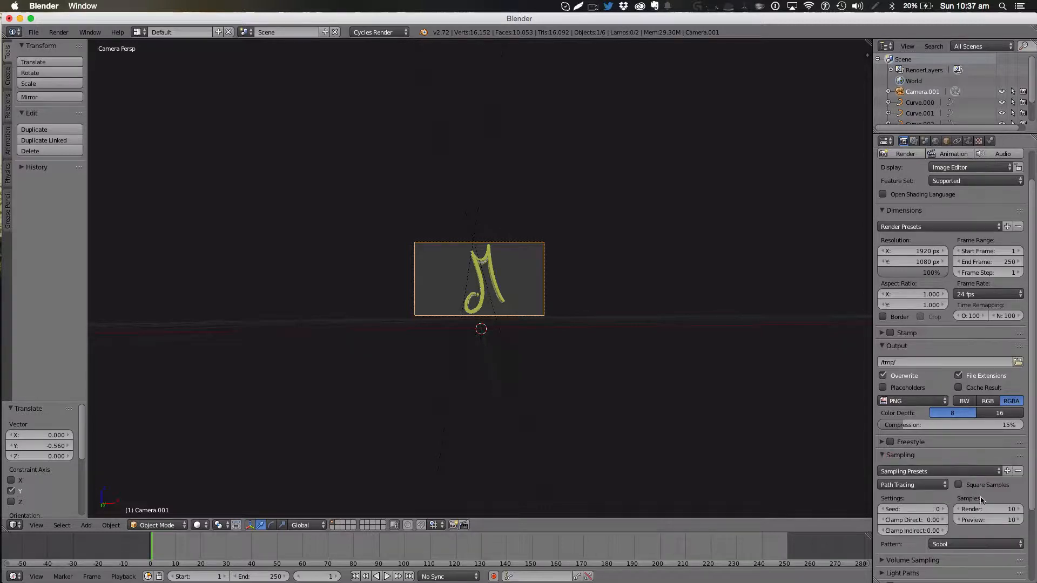